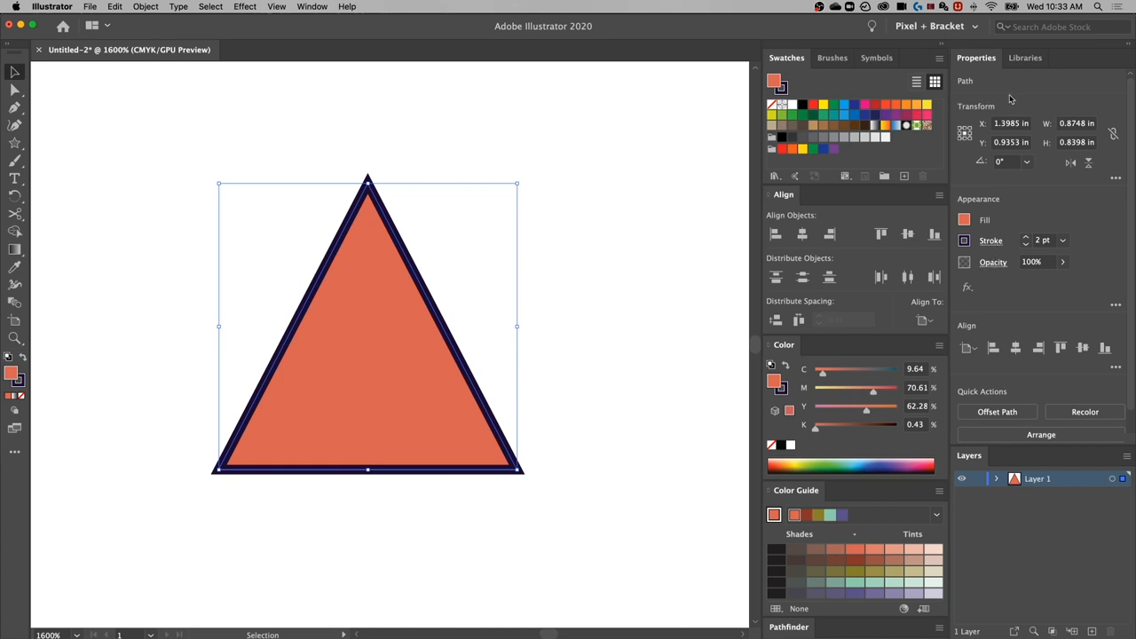
Preview bevel corners on the triangle's 2 pt stroke, then restore sharp miter joins with limit 7
{"action": "left_click", "coordinate": [990, 241]}
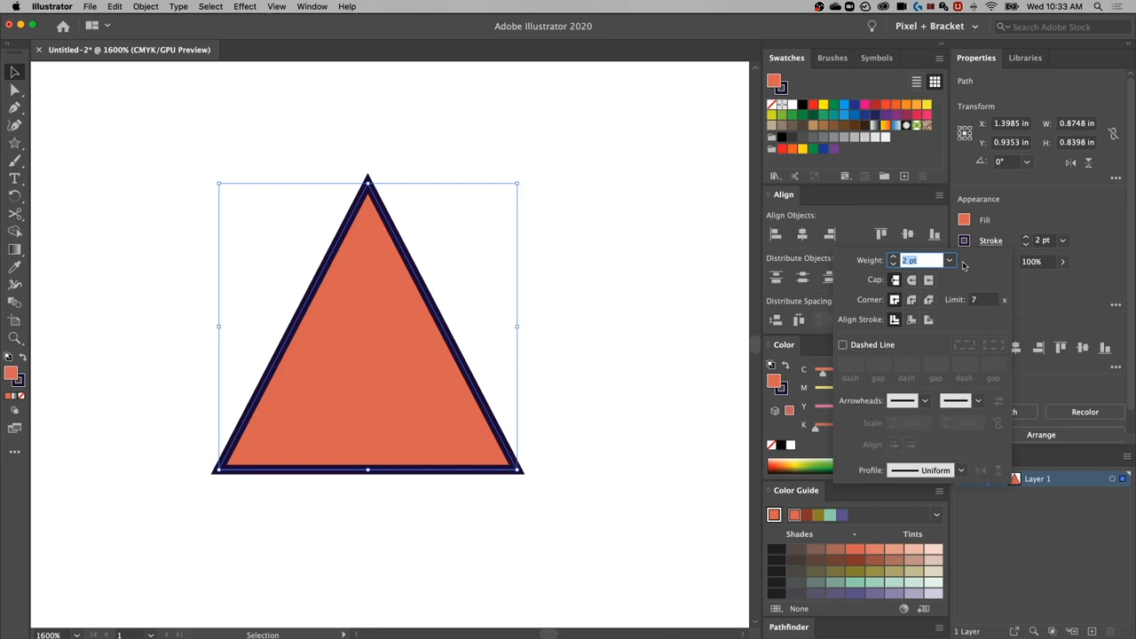
{"action": "mouse_move", "coordinate": [865, 300]}
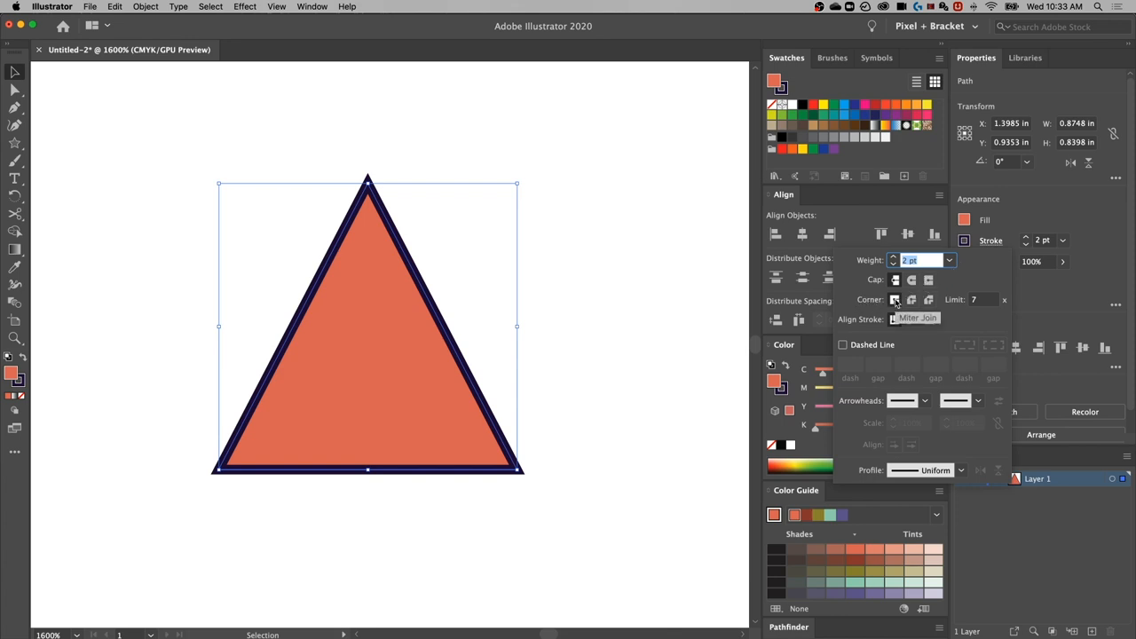
{"action": "mouse_move", "coordinate": [912, 299]}
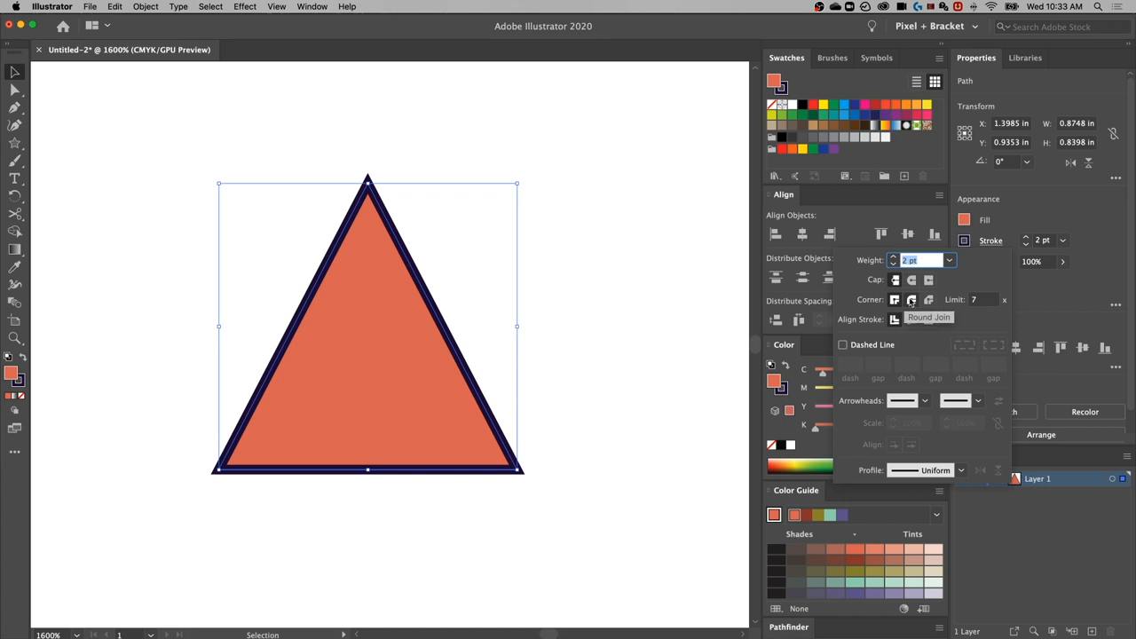
{"action": "left_click", "coordinate": [912, 299]}
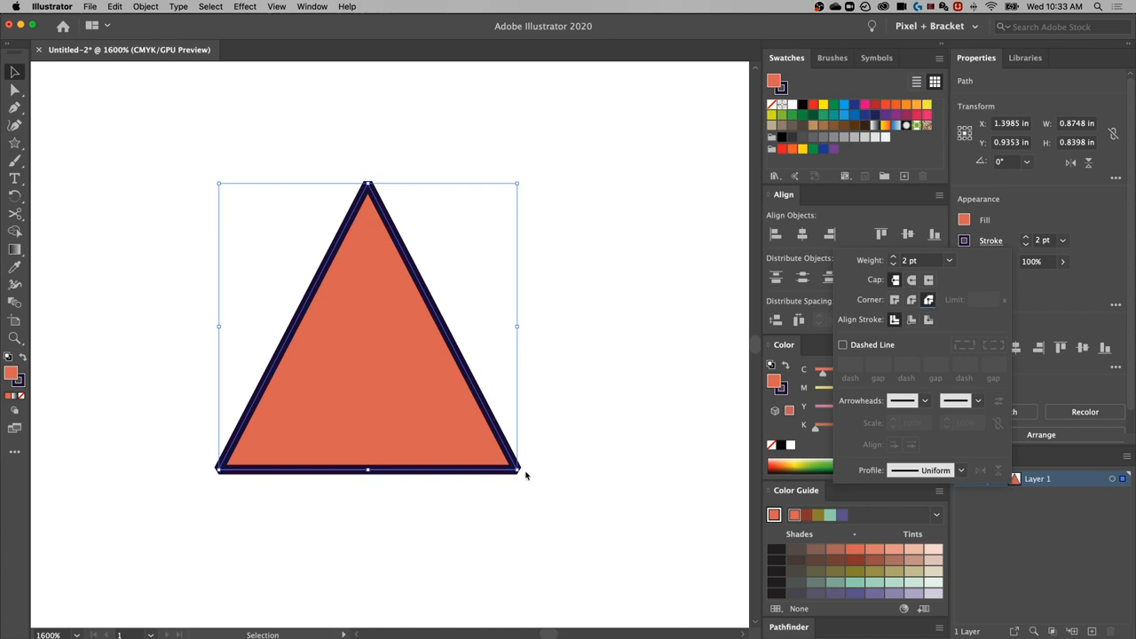
{"action": "mouse_move", "coordinate": [539, 456]}
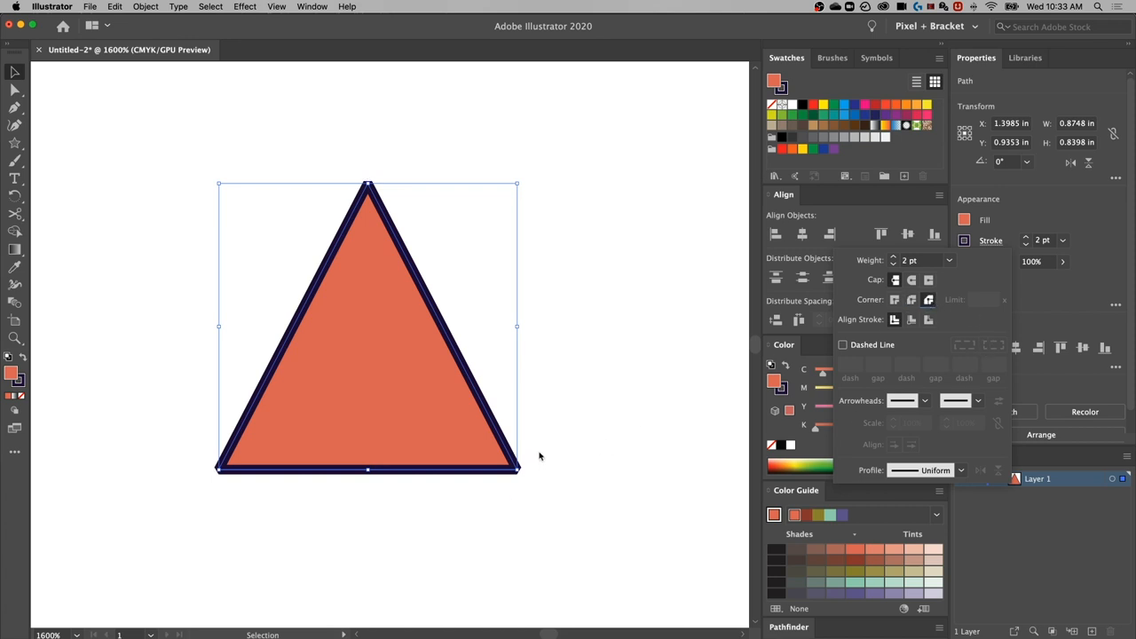
{"action": "left_click", "coordinate": [895, 300]}
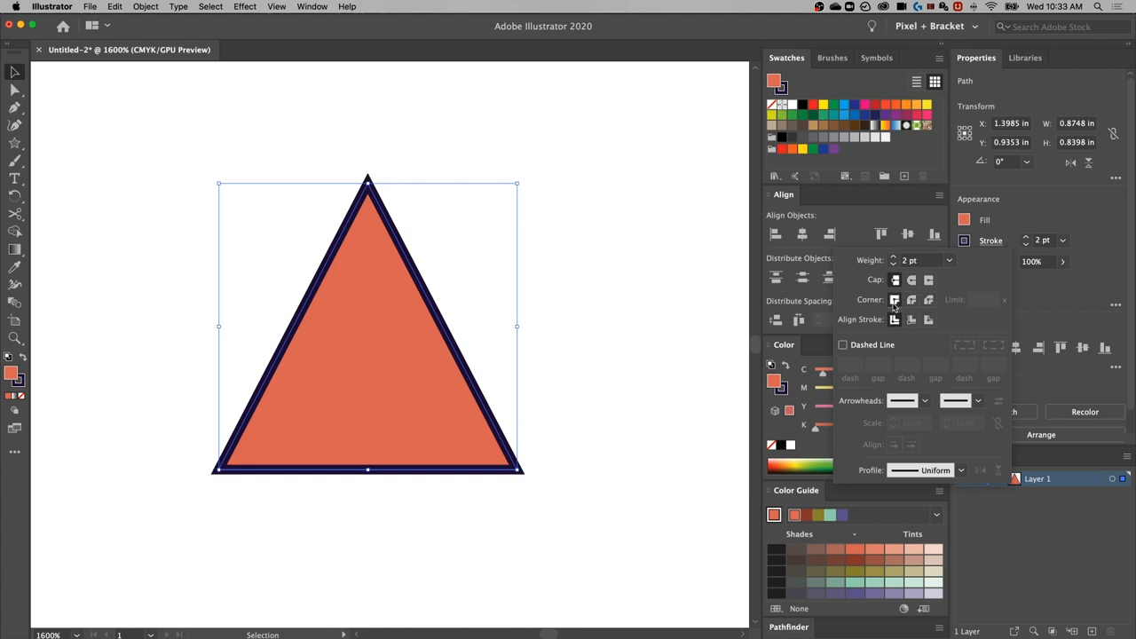
{"action": "left_click", "coordinate": [895, 299]}
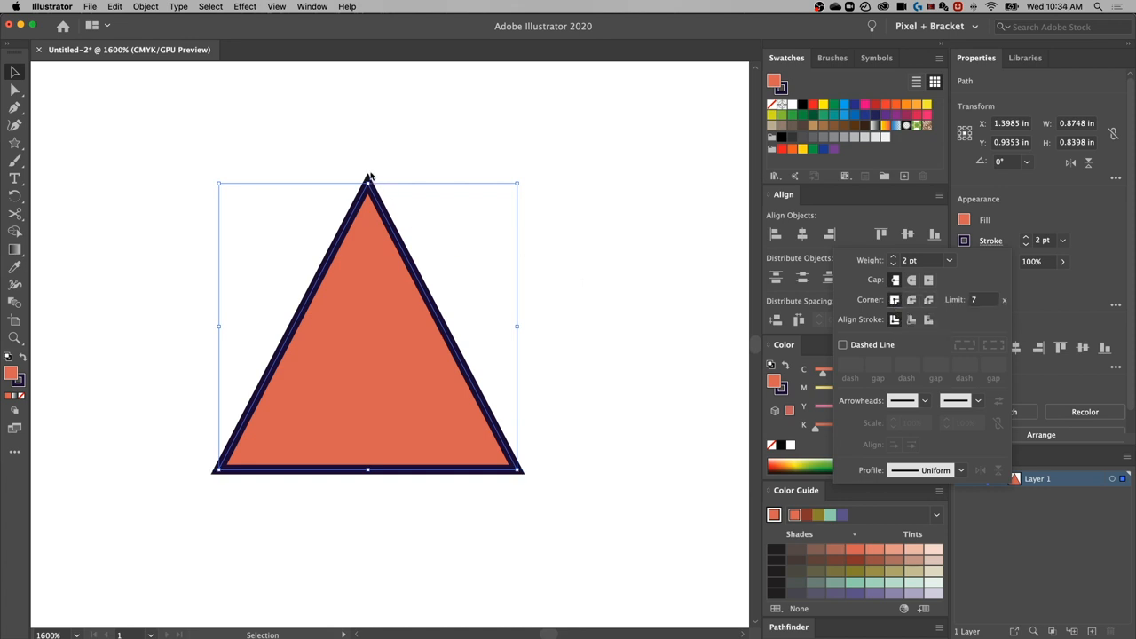
{"action": "mouse_move", "coordinate": [555, 344]}
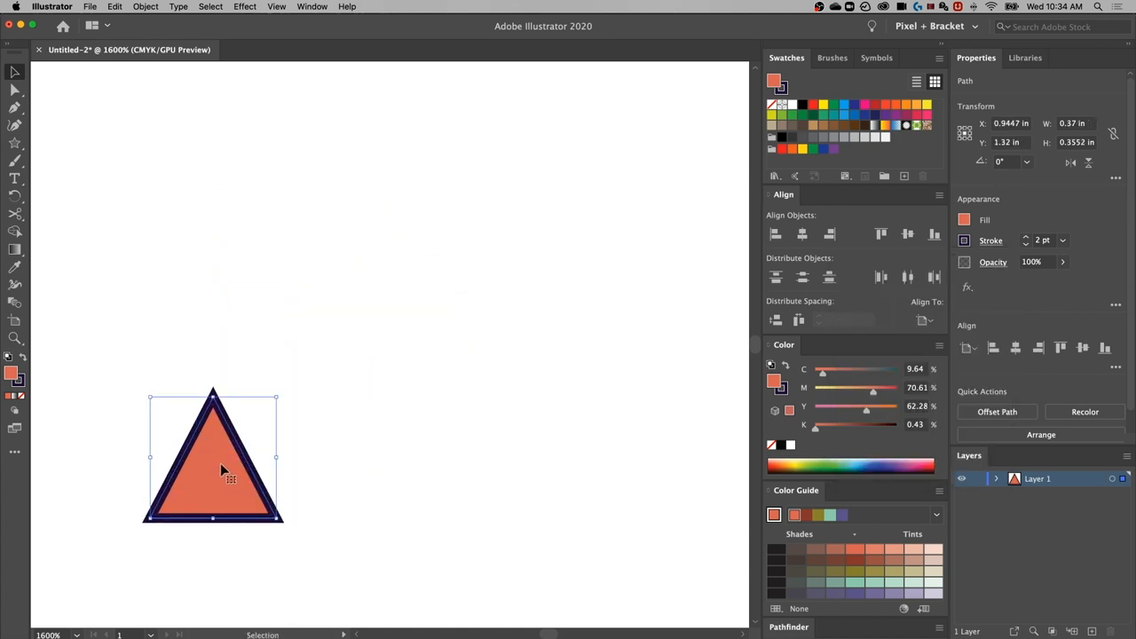
Show the 2 pt stroke options for the smaller lower-left triangle
{"action": "left_click", "coordinate": [991, 240]}
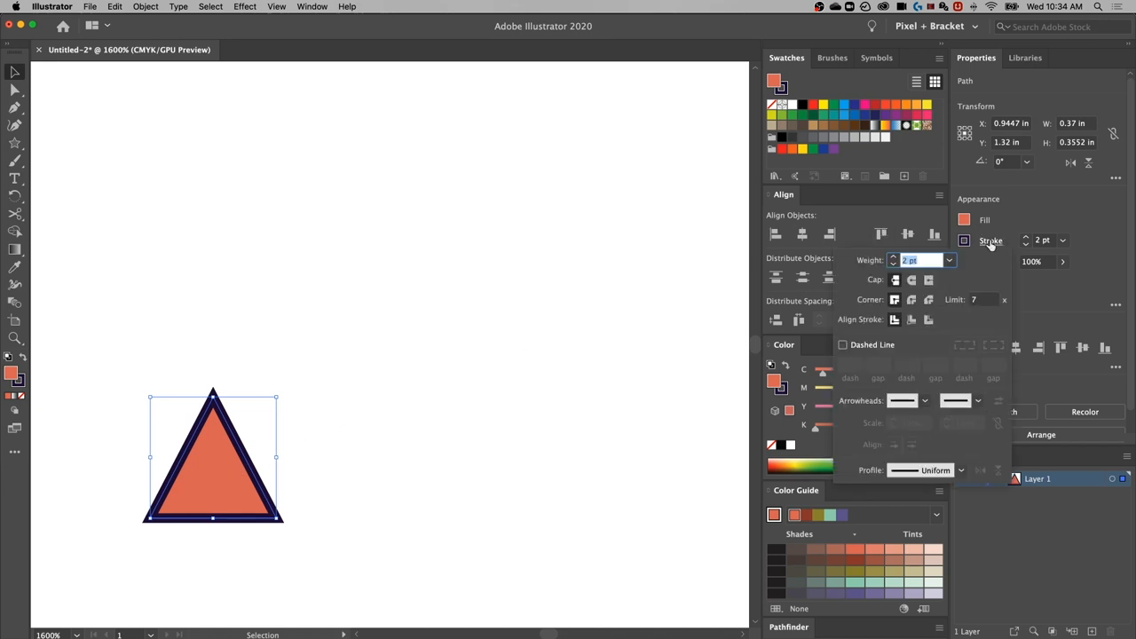